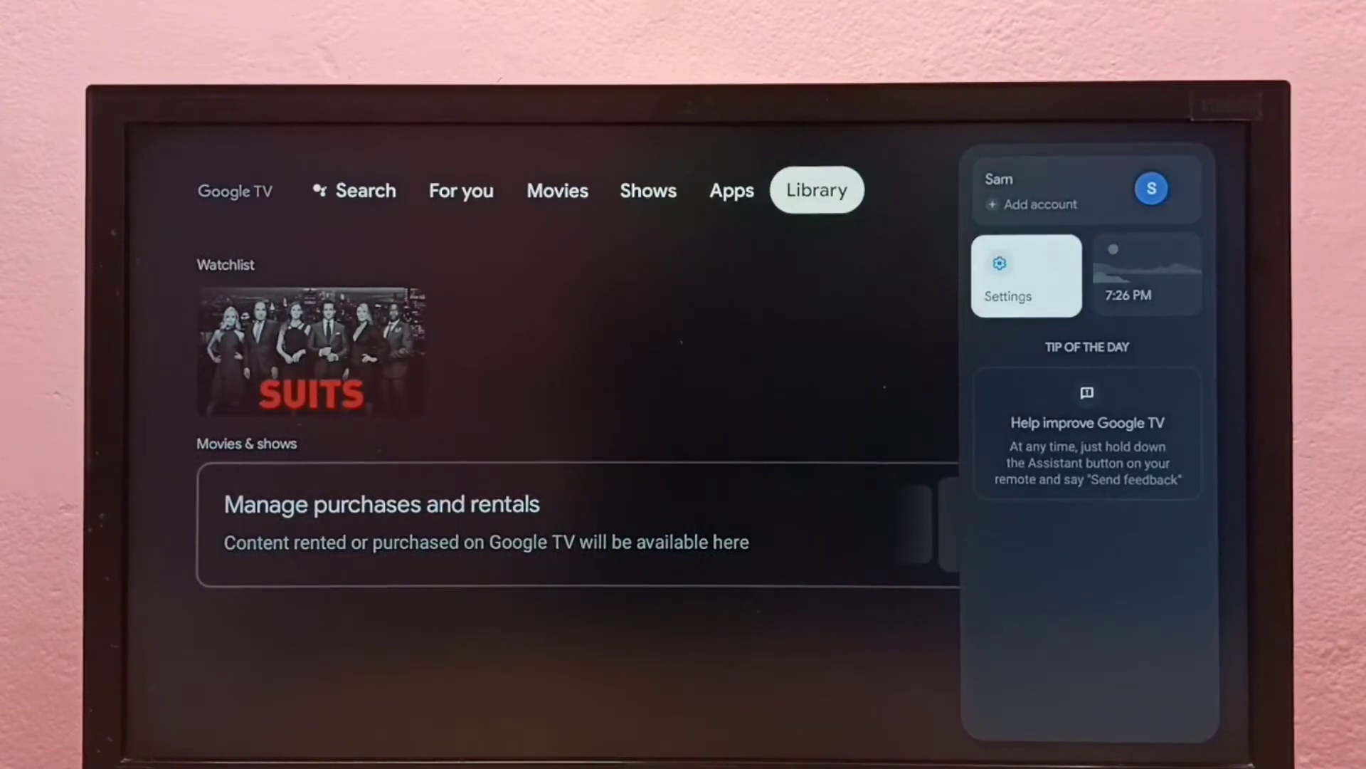
Step: Enter the device Settings from the profile panel to reach the System page
click(1026, 275)
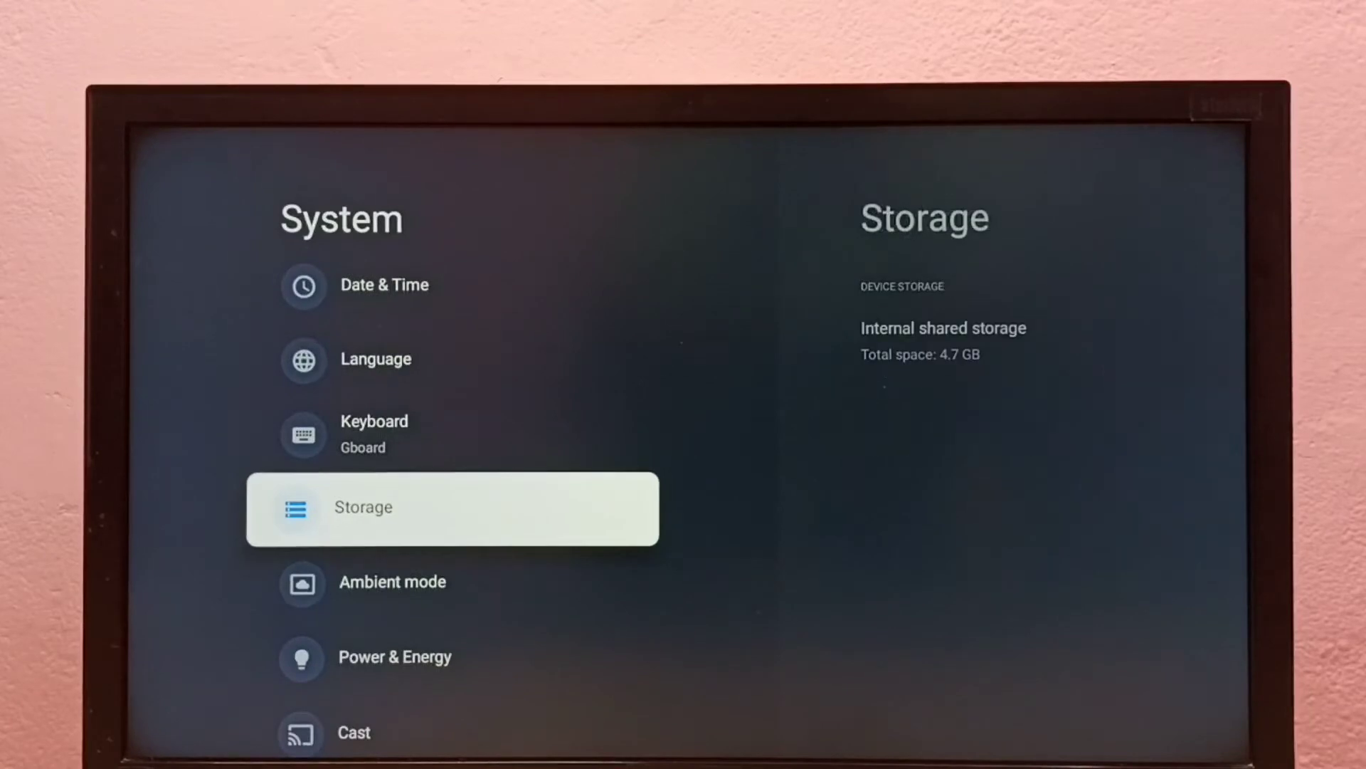
Step: Scroll the System list down to Cast and reveal its remote control notification choices
scroll(down, 3)
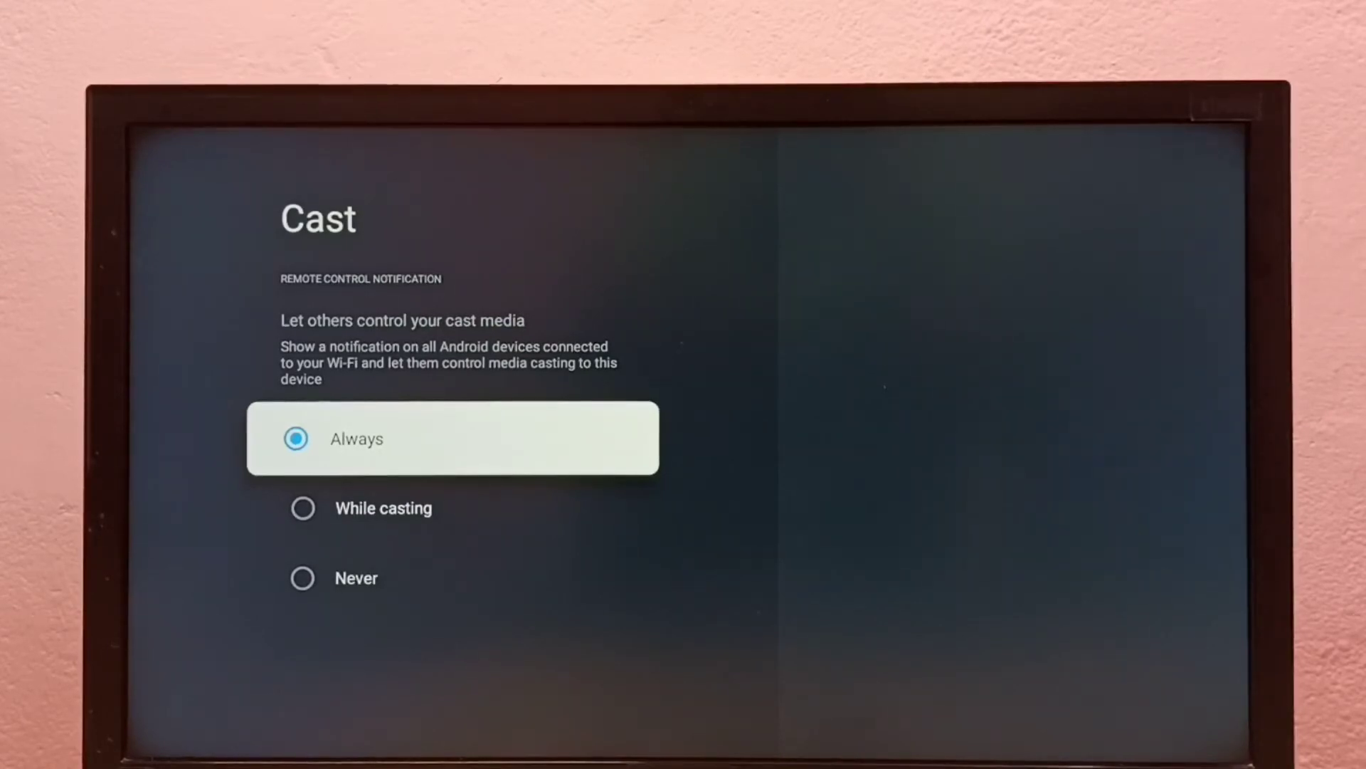
key(Down)
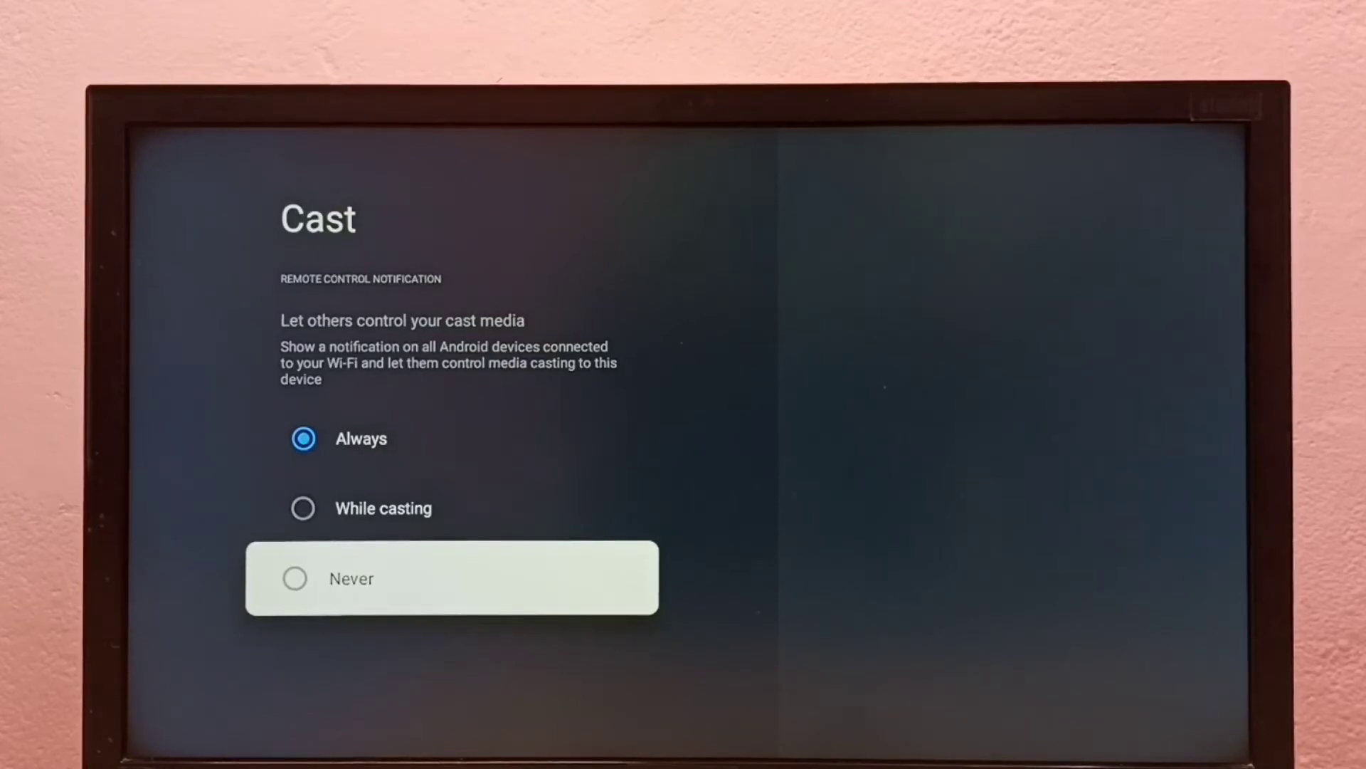
Step: Set the Cast remote control notification to Never
click(293, 578)
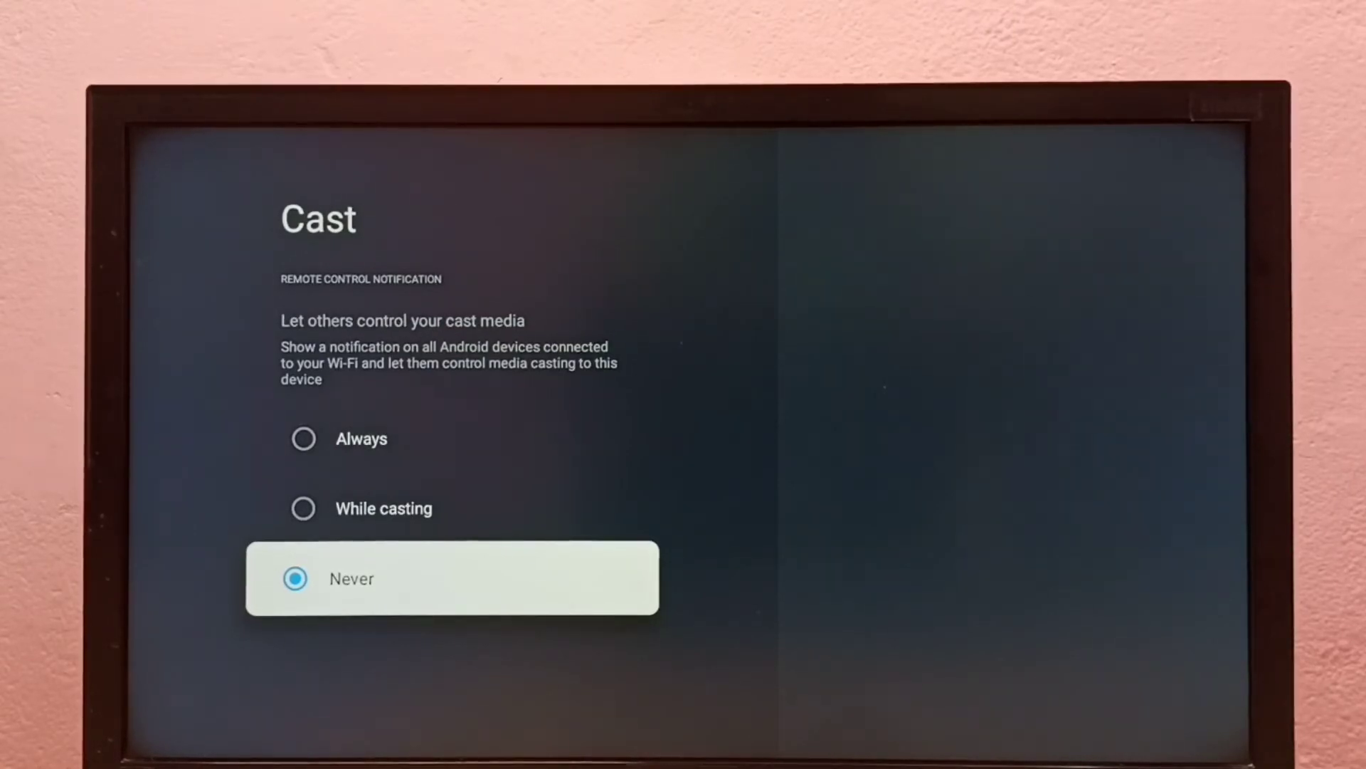
key(Back)
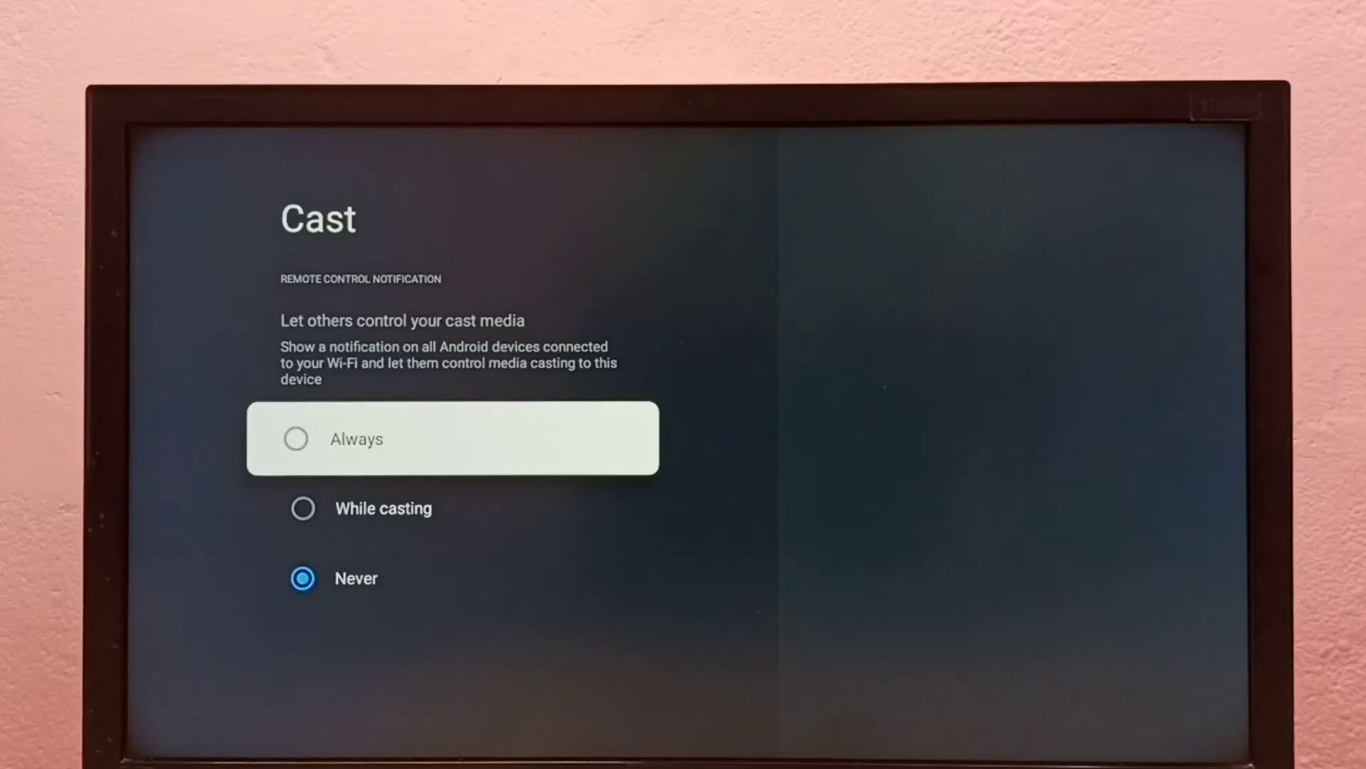
Step: Switch the Cast remote control notification back to Always
click(294, 439)
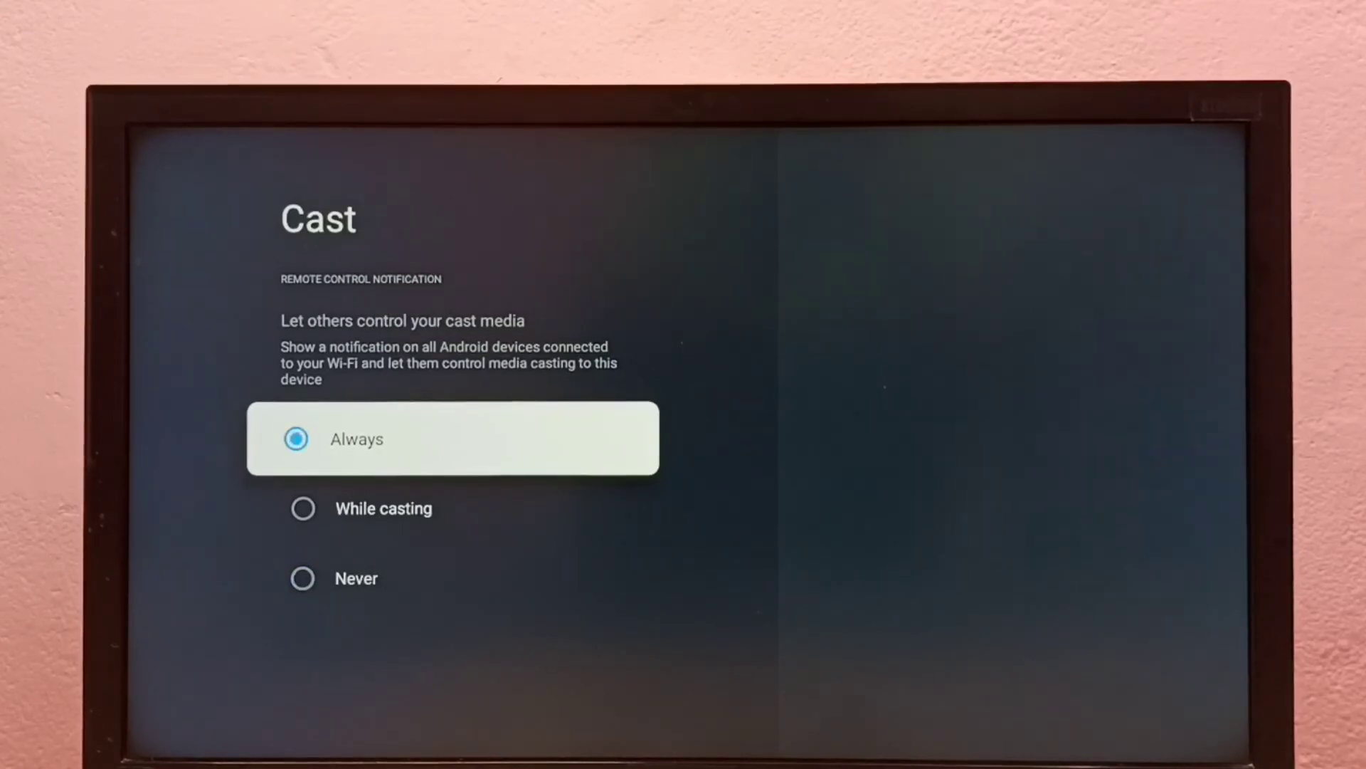